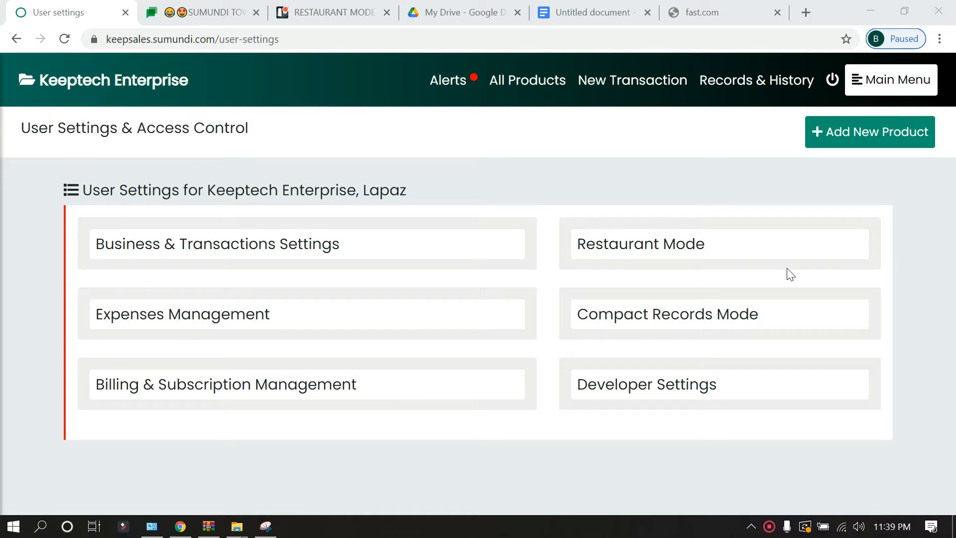
Enable Restaurant Mode for the Lapaz store and acknowledge the success popup.
{"action": "left_click", "coordinate": [890, 79]}
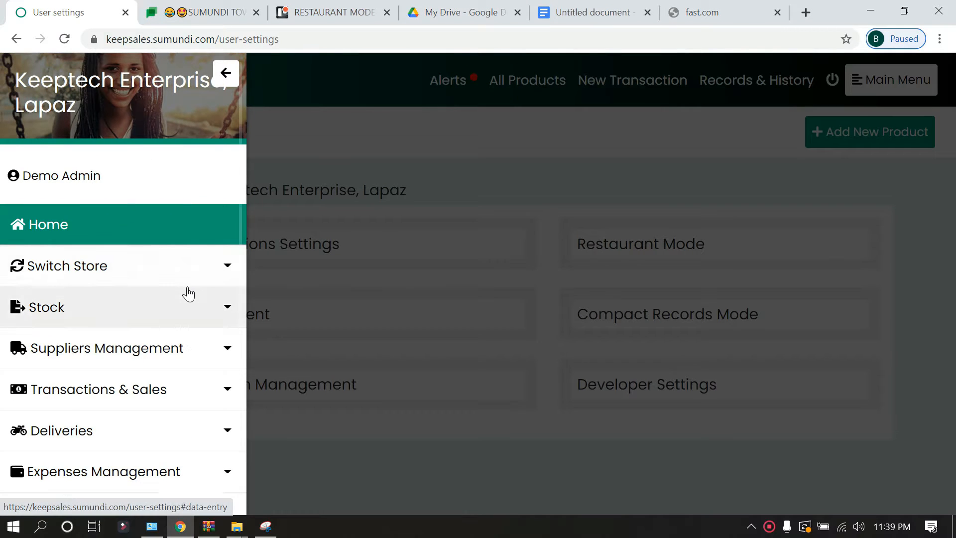
{"action": "scroll", "scroll_direction": "down", "scroll_amount": 3}
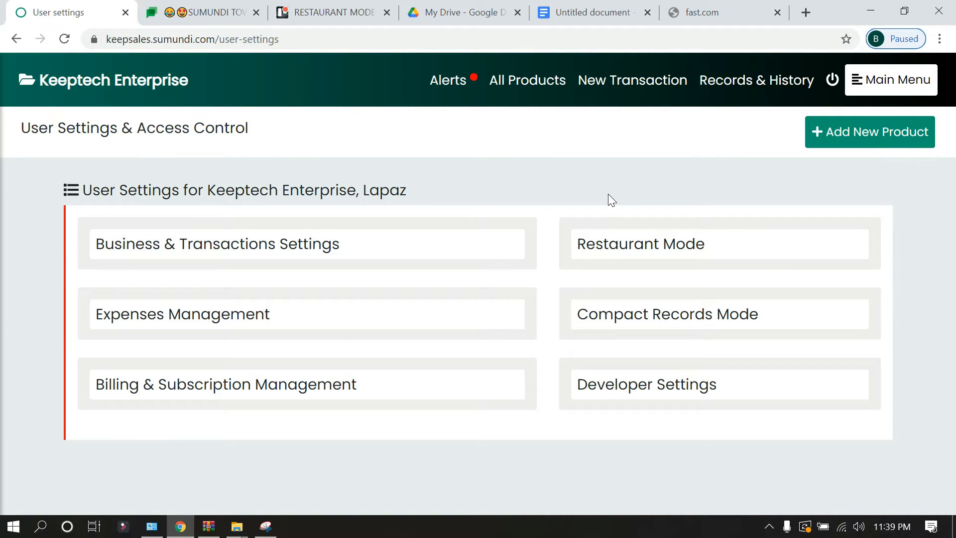
{"action": "mouse_move", "coordinate": [688, 249]}
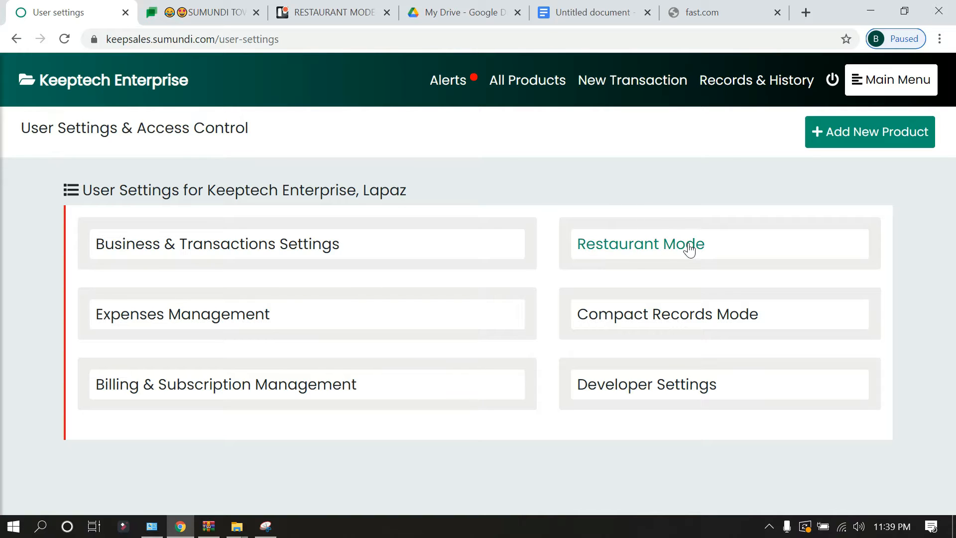
{"action": "left_click", "coordinate": [640, 244]}
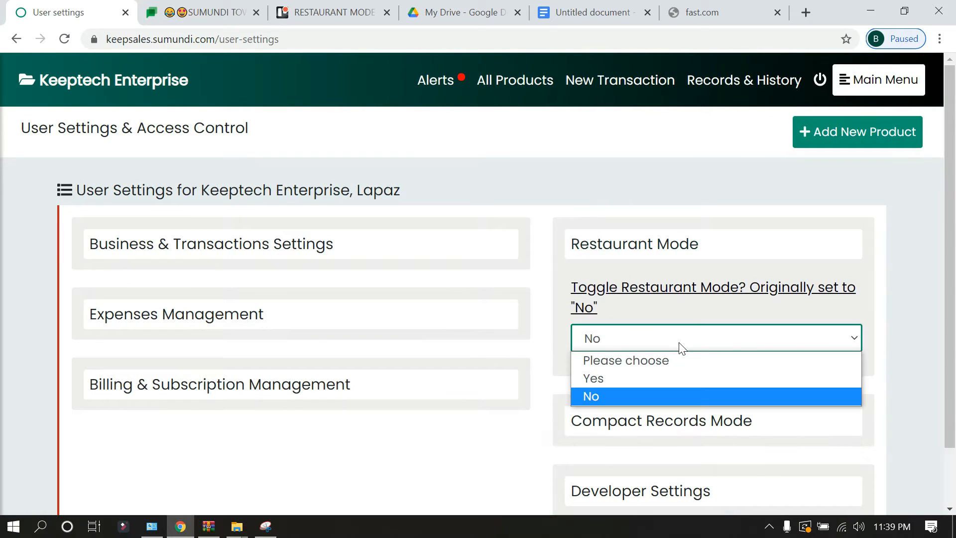
{"action": "mouse_move", "coordinate": [625, 344]}
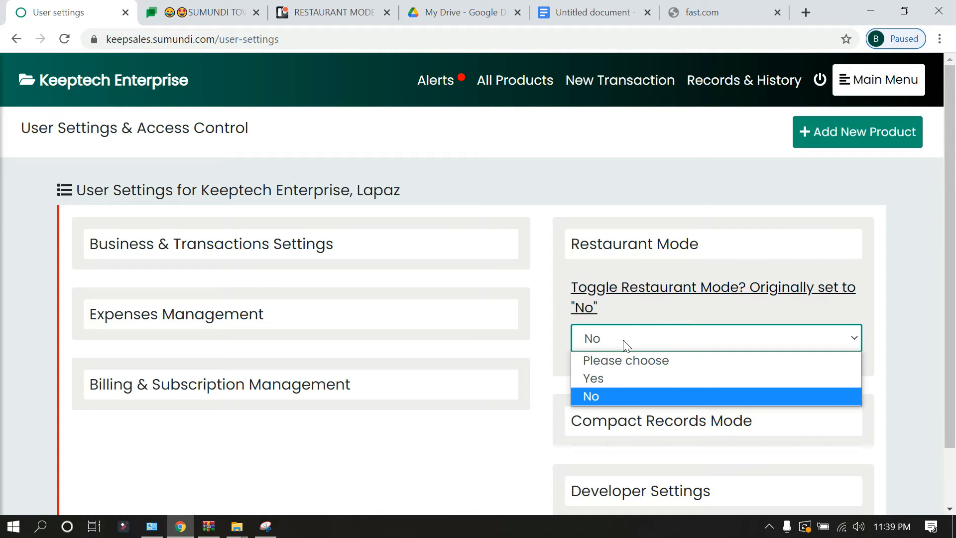
{"action": "mouse_move", "coordinate": [616, 378]}
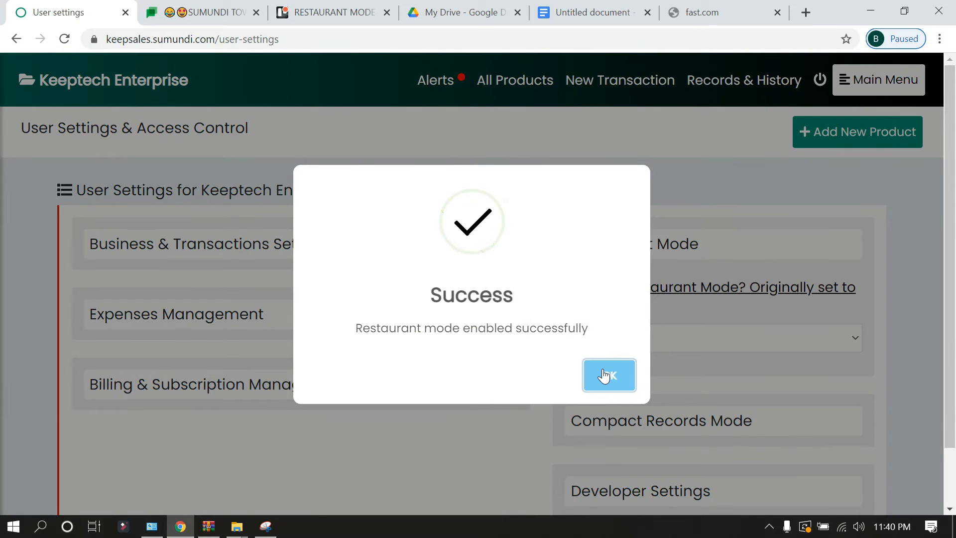
{"action": "left_click", "coordinate": [608, 374]}
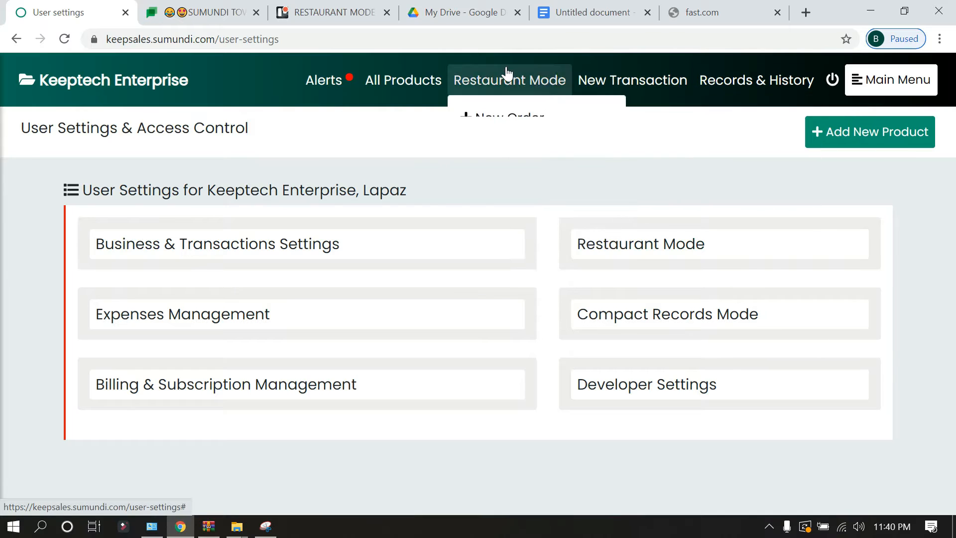
Expand the Restaurant Mode menu to reveal New Order, Today's Orders, Kitchen Display, Tables Management.
{"action": "left_click", "coordinate": [508, 80]}
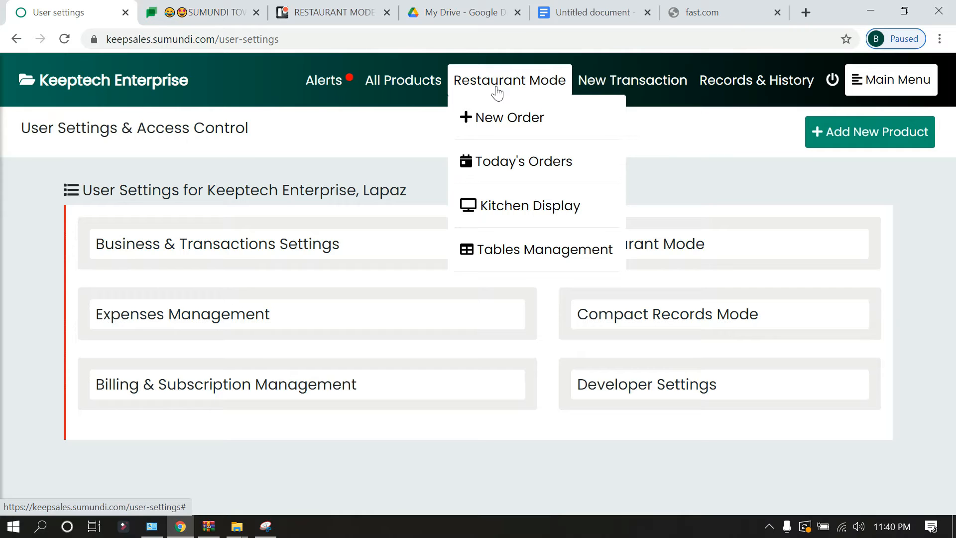
{"action": "mouse_move", "coordinate": [536, 250]}
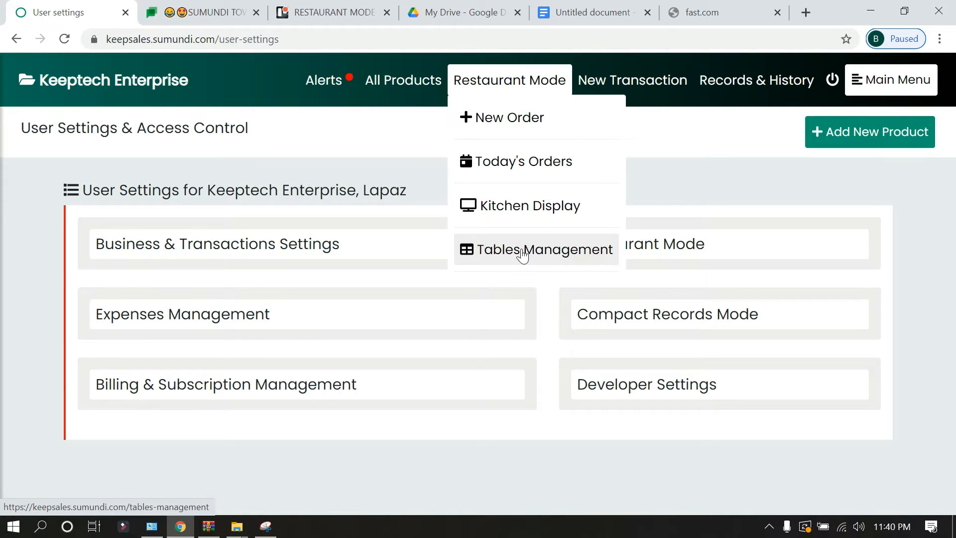
Open Tables Management and browse the store's Booked and Available tables.
{"action": "left_click", "coordinate": [543, 249]}
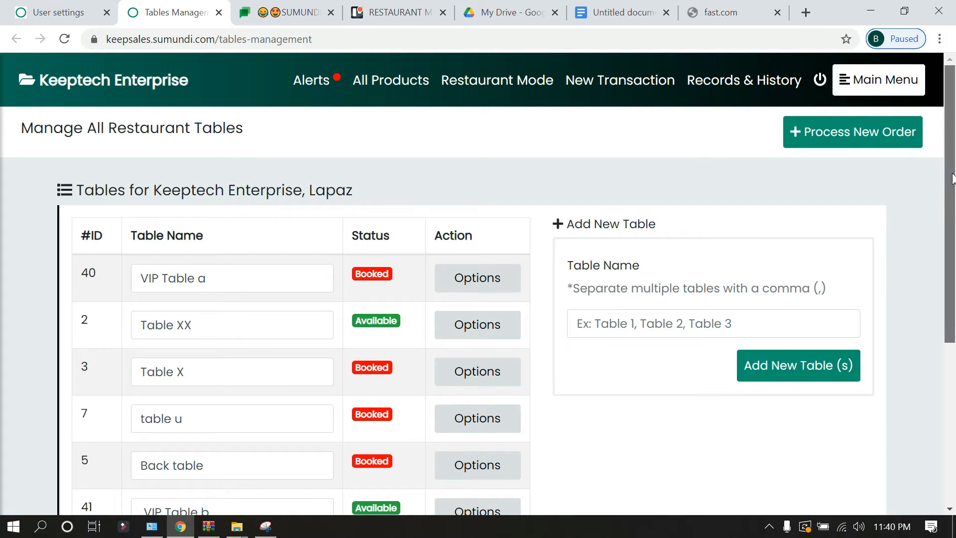
{"action": "scroll", "scroll_direction": "down", "scroll_amount": 3}
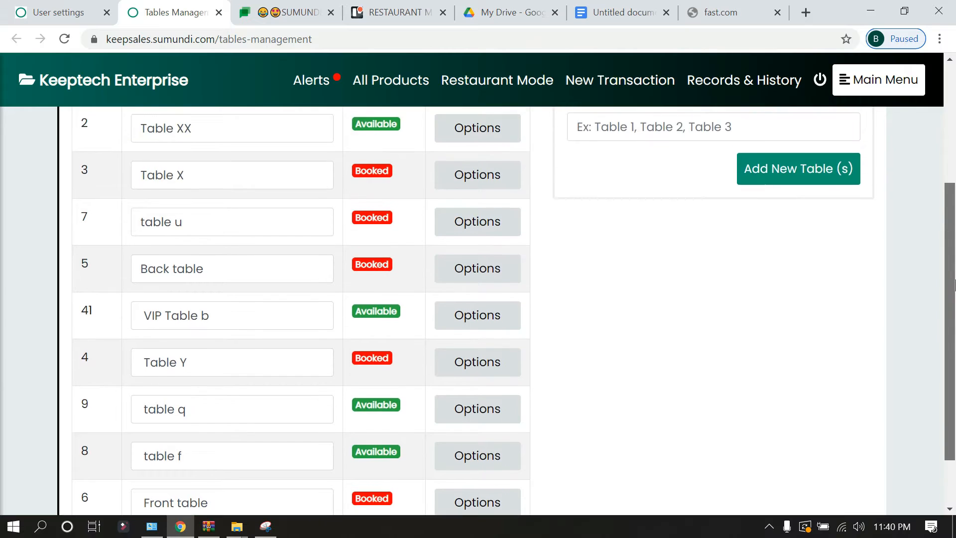
{"action": "scroll", "scroll_direction": "up", "scroll_amount": 3}
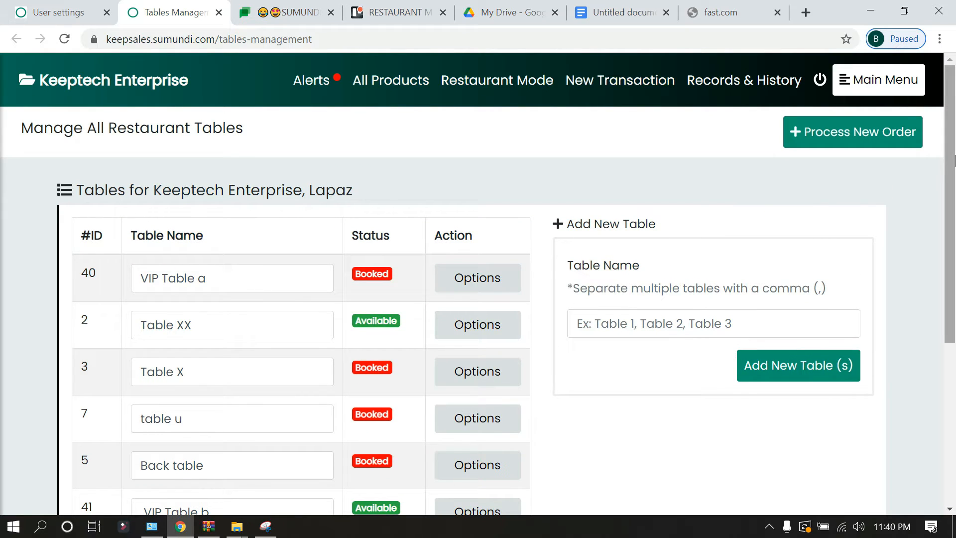
{"action": "scroll", "scroll_direction": "down", "scroll_amount": 3}
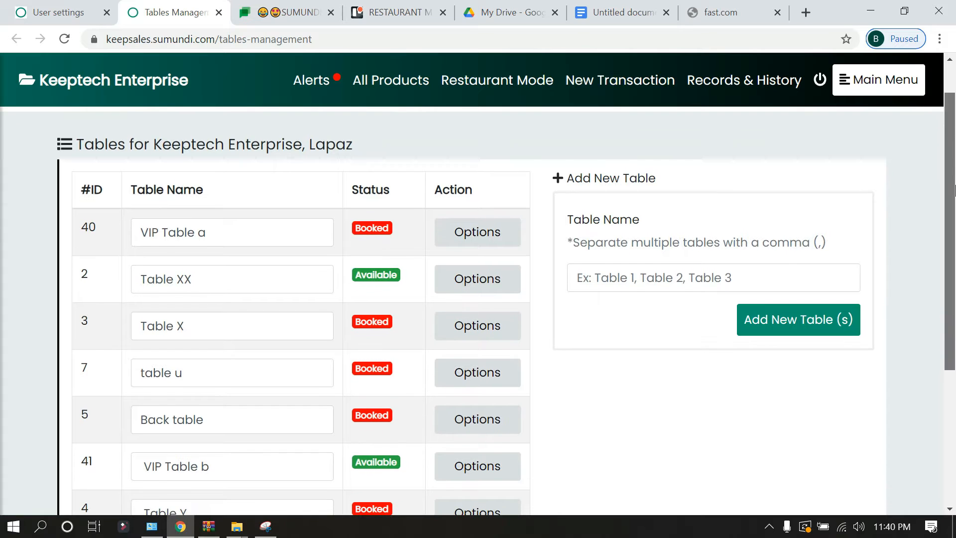
{"action": "scroll", "scroll_direction": "up", "scroll_amount": 3}
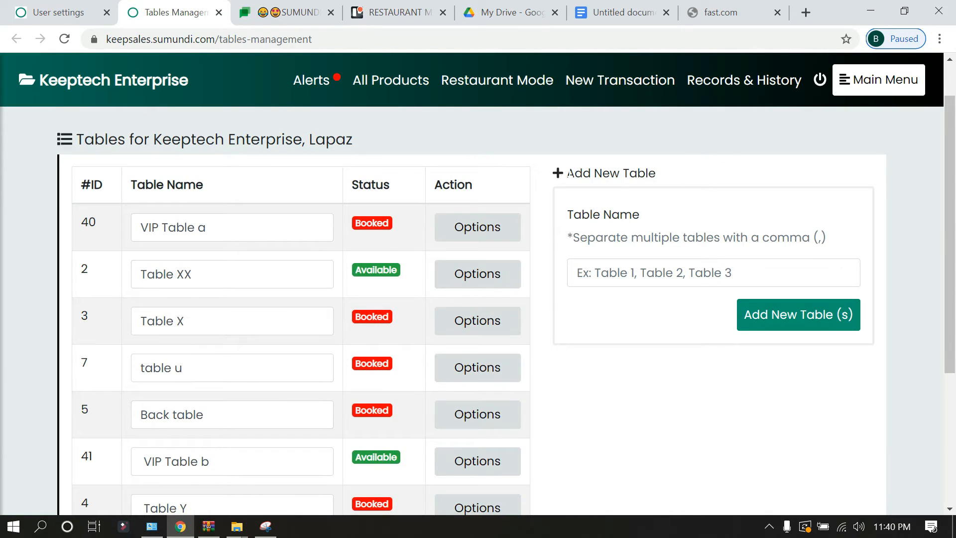
{"action": "left_click", "coordinate": [712, 272]}
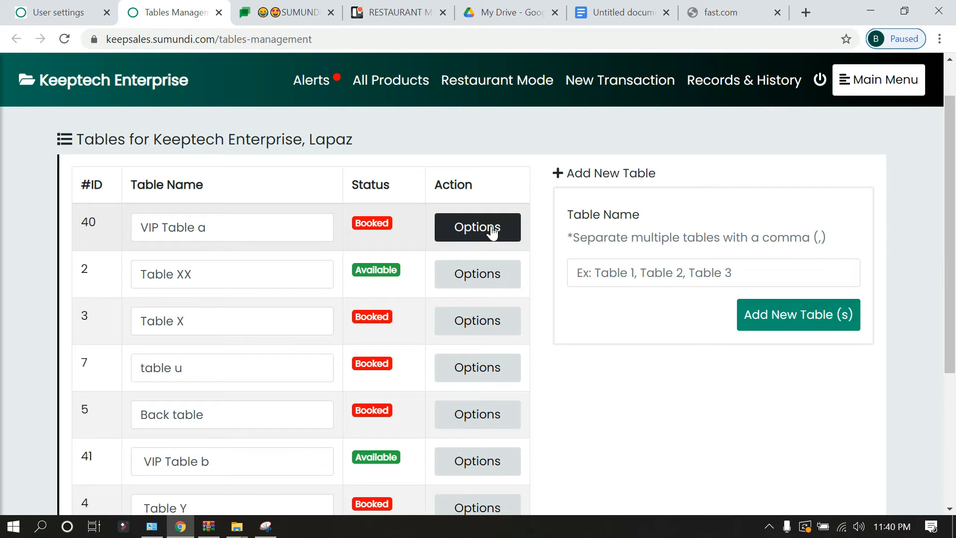
Change table 40's name to 'VIP Table', save it, and refresh the tables list.
{"action": "left_click", "coordinate": [477, 227]}
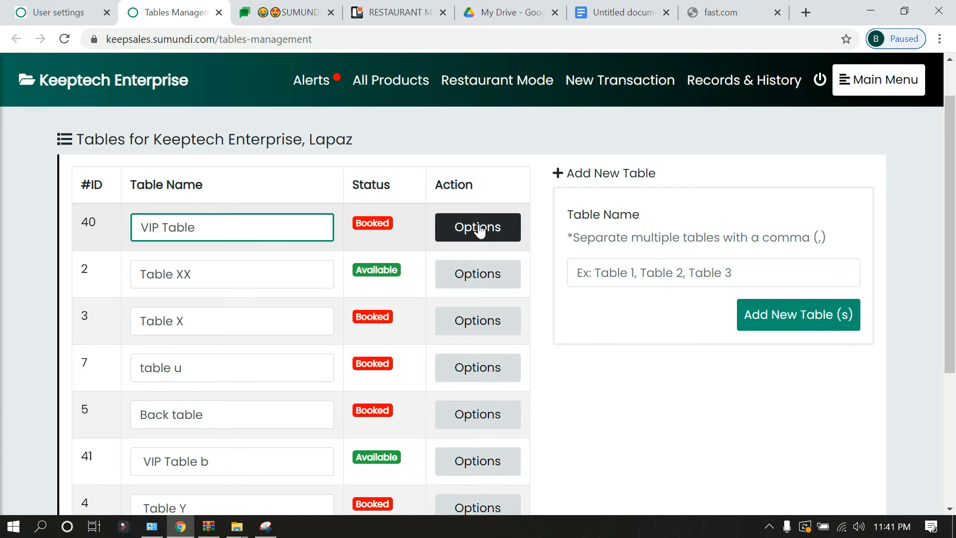
{"action": "left_click", "coordinate": [477, 227]}
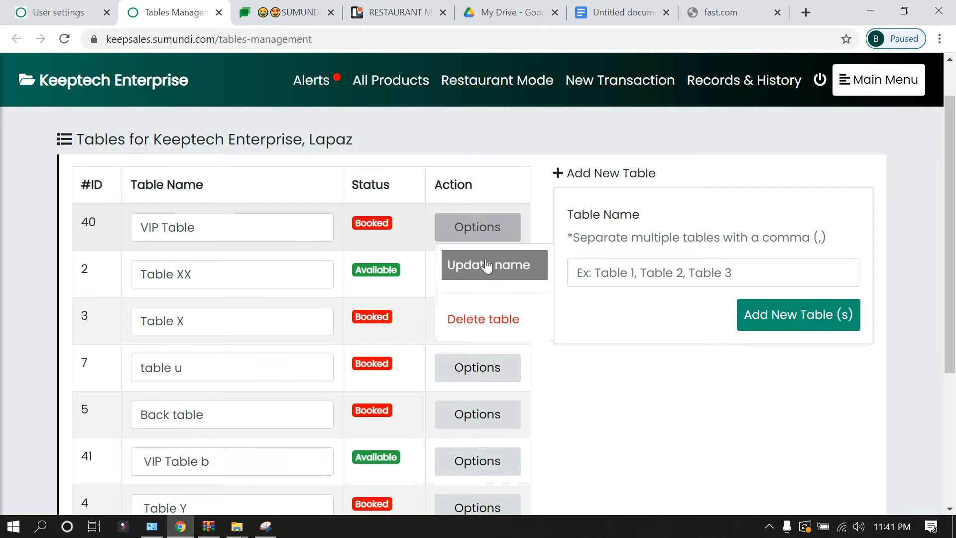
{"action": "left_click", "coordinate": [487, 264]}
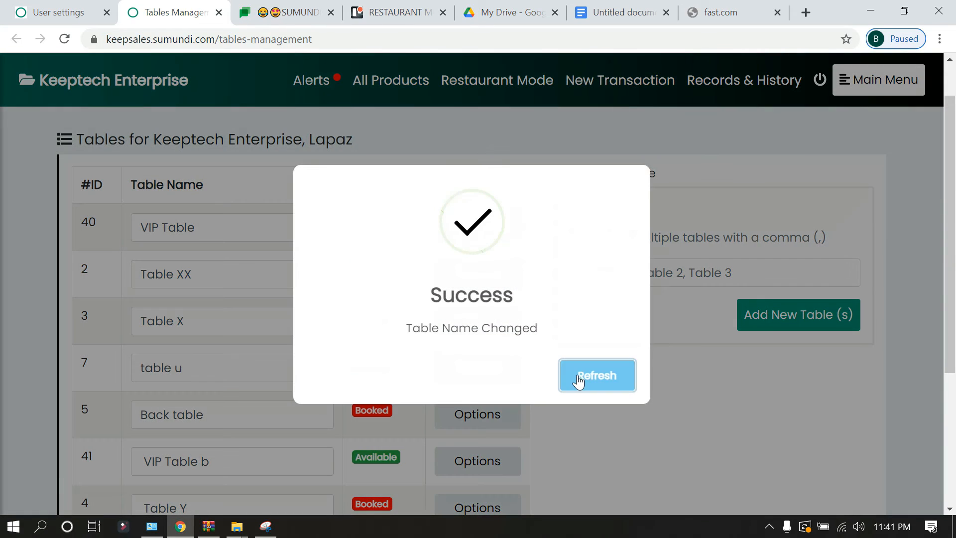
{"action": "left_click", "coordinate": [597, 374]}
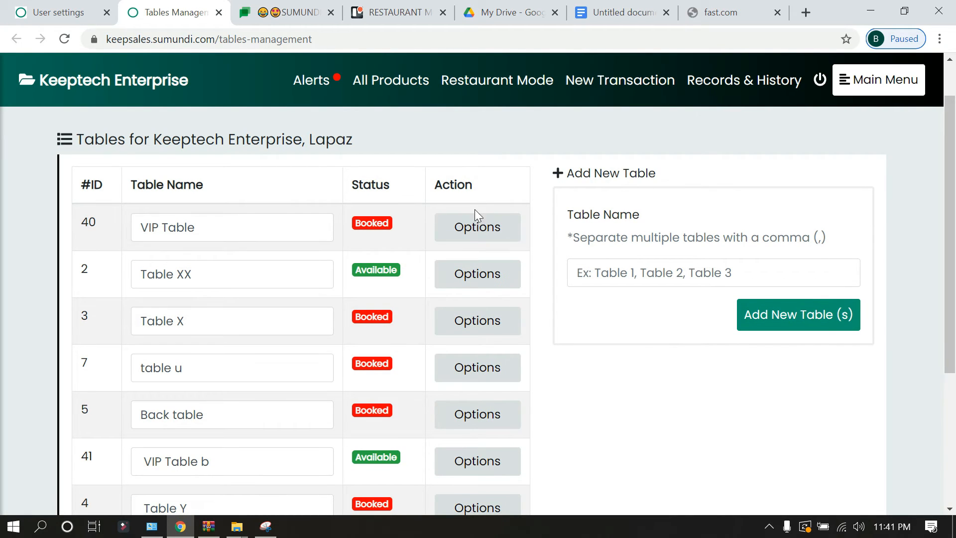
{"action": "mouse_move", "coordinate": [478, 227]}
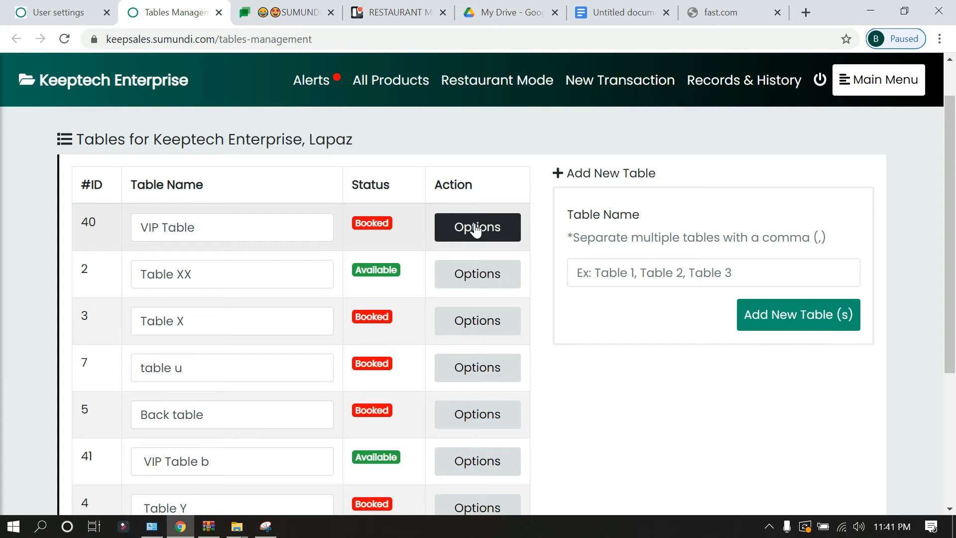
{"action": "mouse_move", "coordinate": [350, 266]}
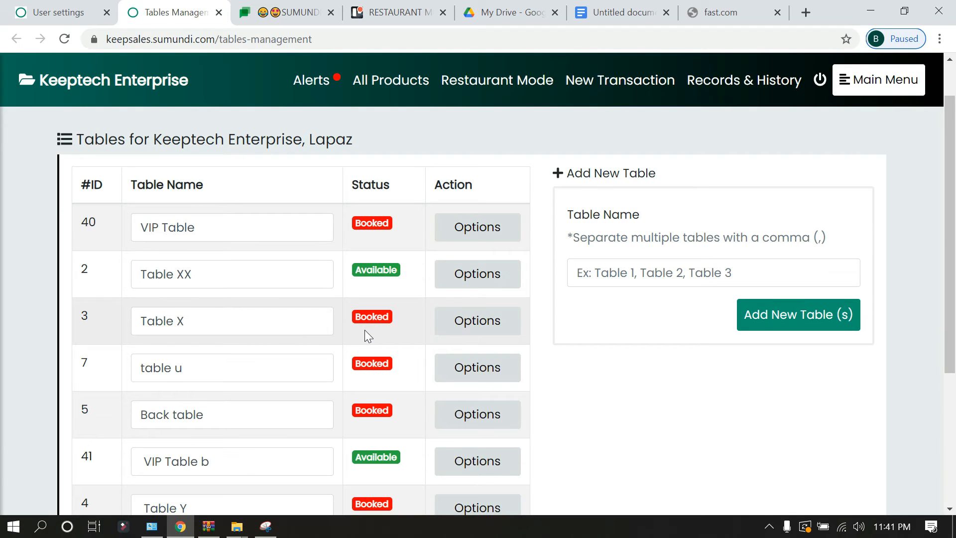
{"action": "mouse_move", "coordinate": [329, 209]}
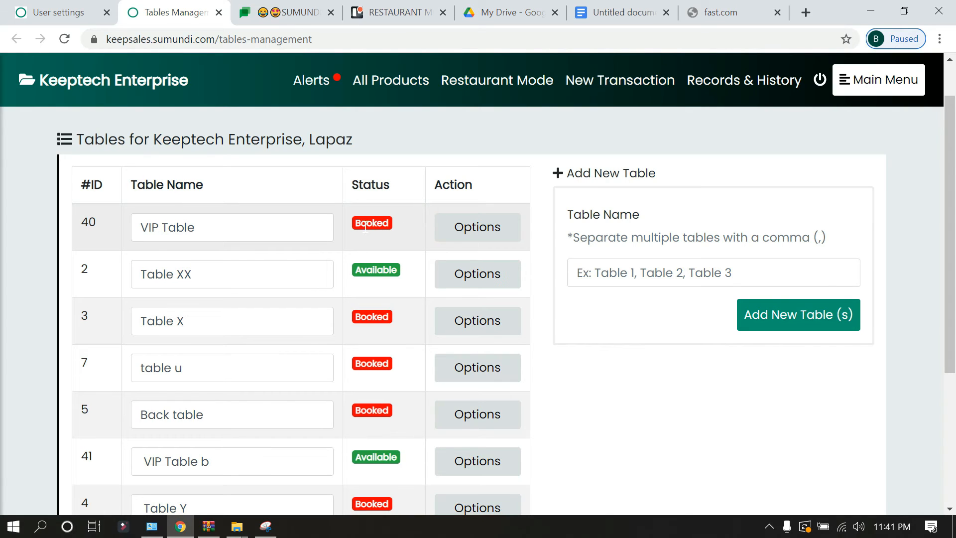
{"action": "mouse_move", "coordinate": [400, 329]}
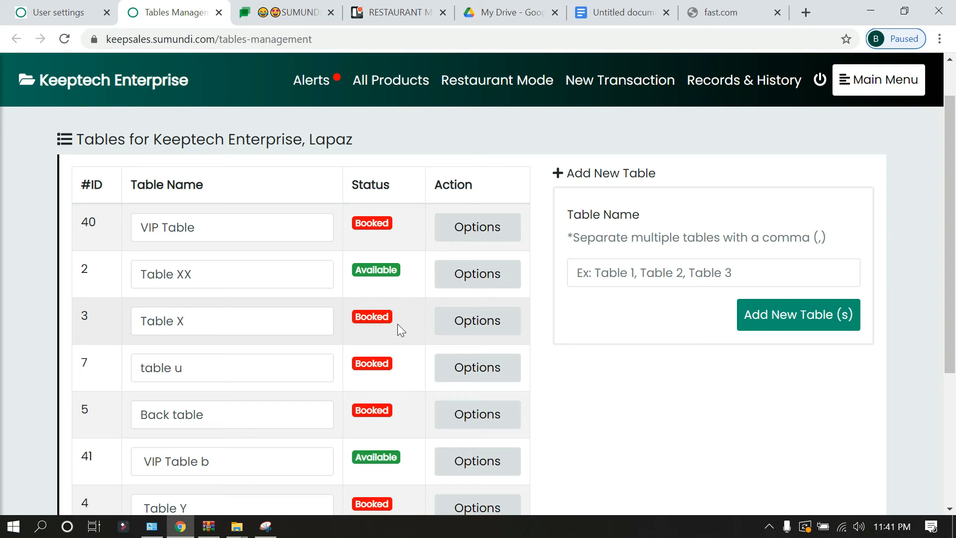
{"action": "scroll", "scroll_direction": "down", "scroll_amount": 3}
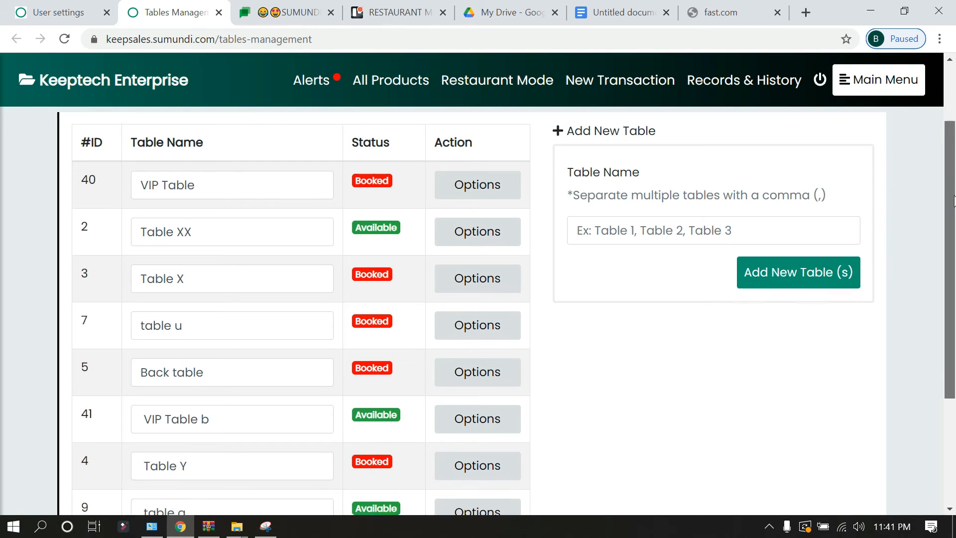
{"action": "scroll", "scroll_direction": "down", "scroll_amount": 3}
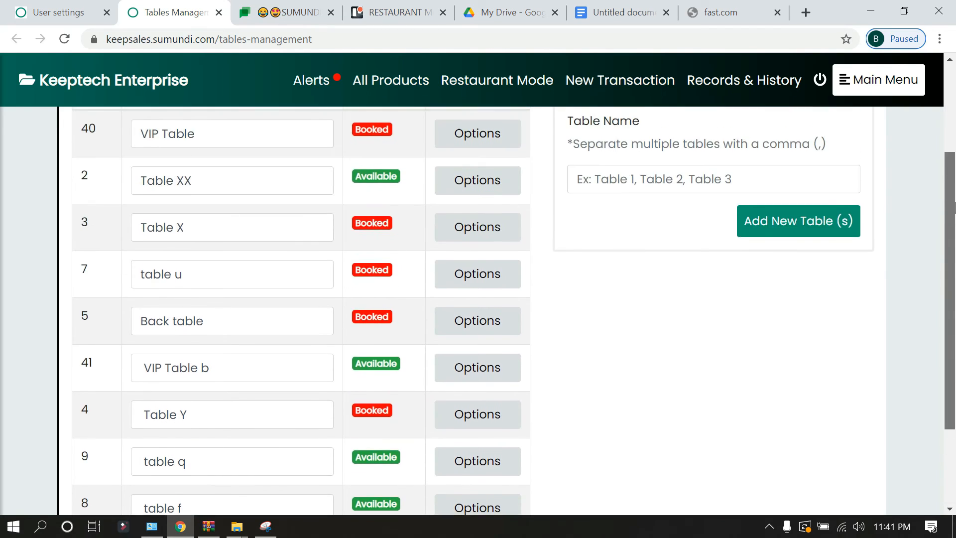
{"action": "scroll", "scroll_direction": "down", "scroll_amount": 3}
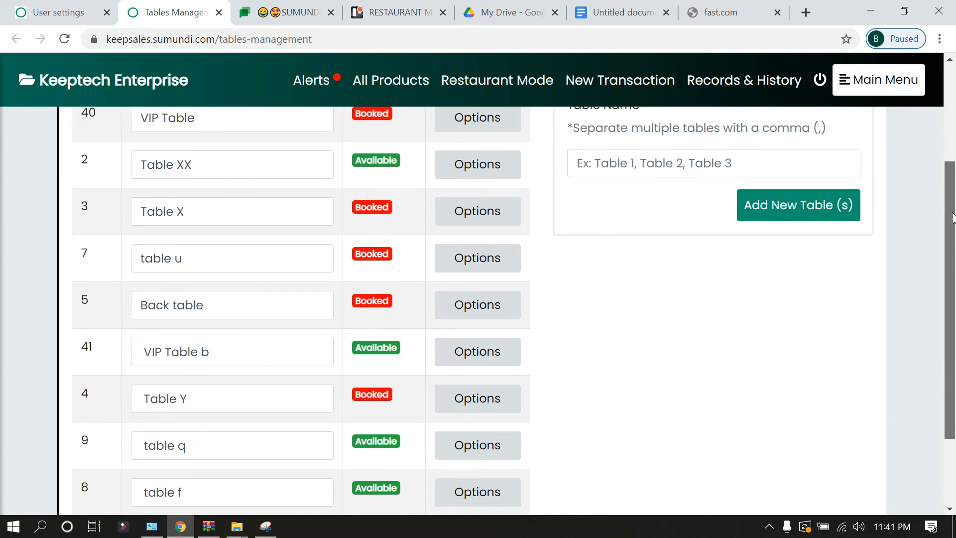
{"action": "scroll", "scroll_direction": "up", "scroll_amount": 3}
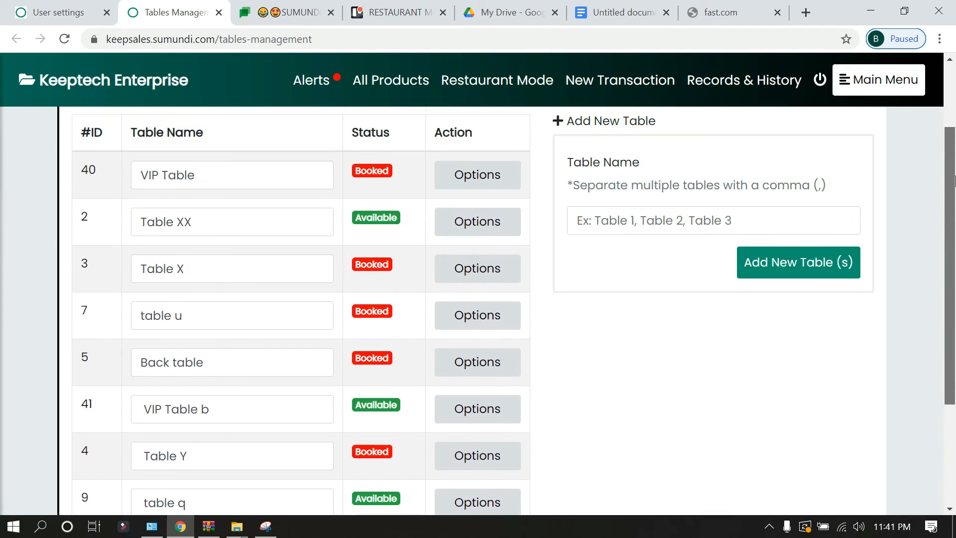
{"action": "scroll", "scroll_direction": "up", "scroll_amount": 3}
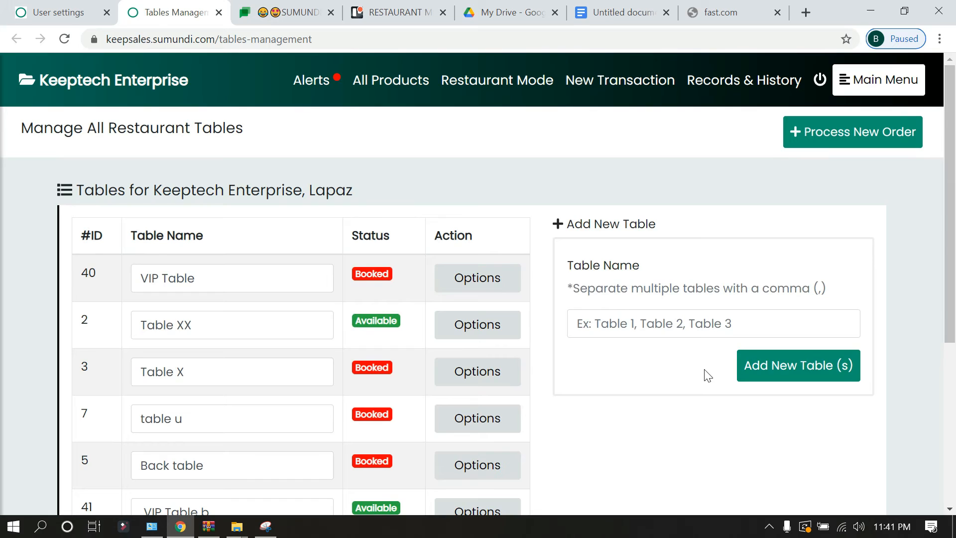